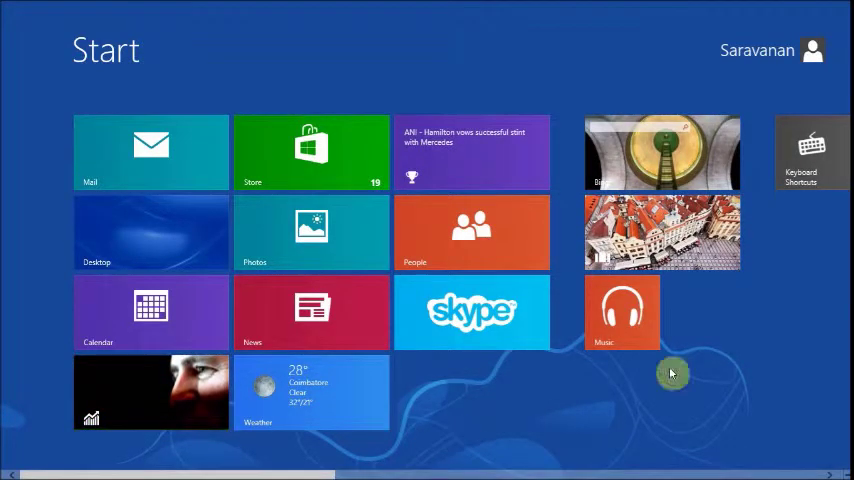
Step: Move the Weather and Keyboard Shortcuts tiles into the first tile group and show the app bar
scroll("right", 3)
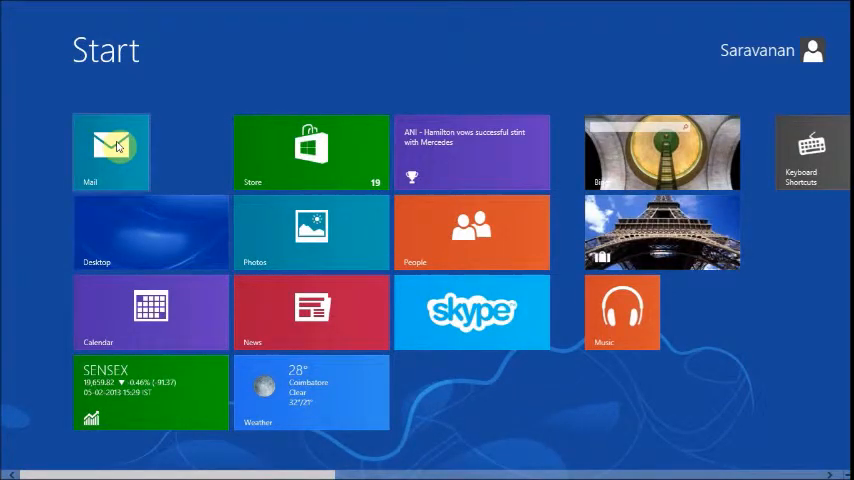
right_click(110, 152)
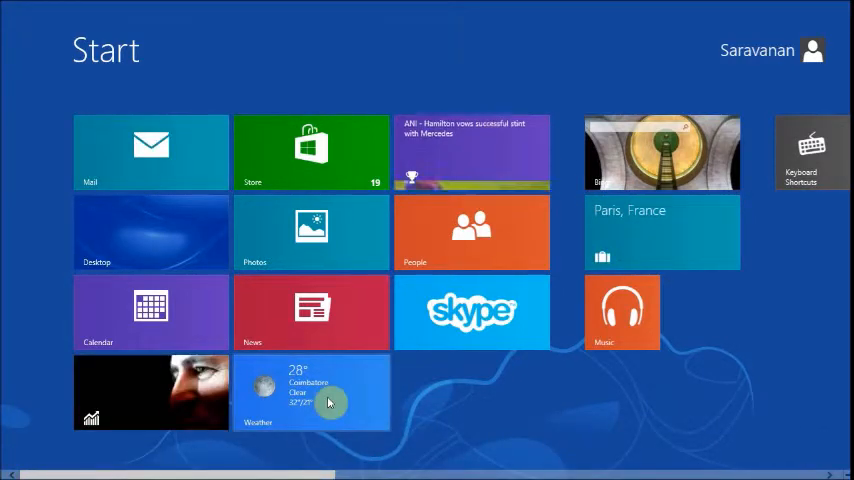
scroll("right", 3)
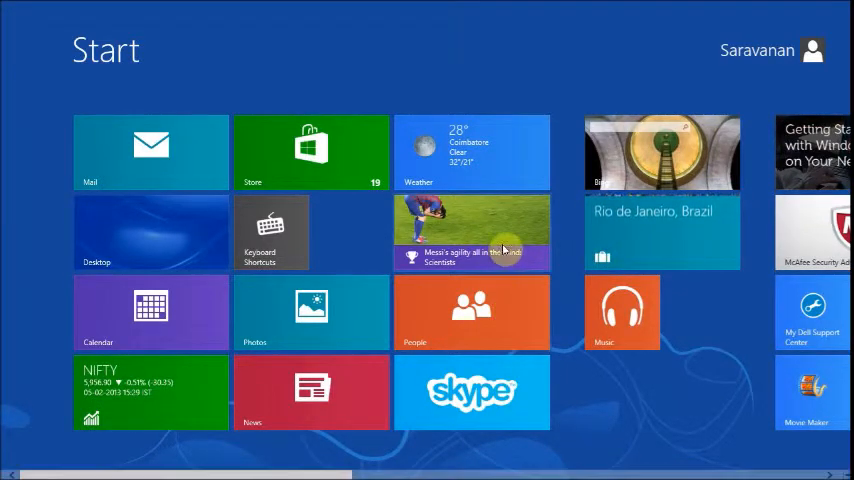
right_click(470, 232)
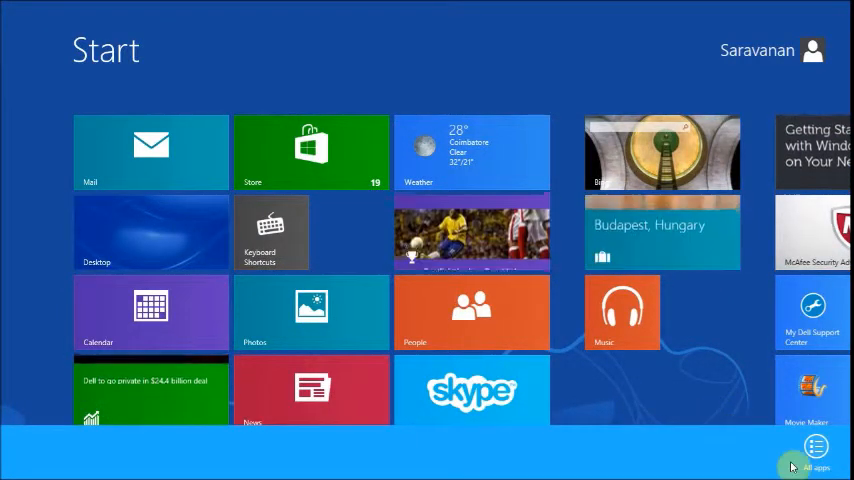
left_click(816, 452)
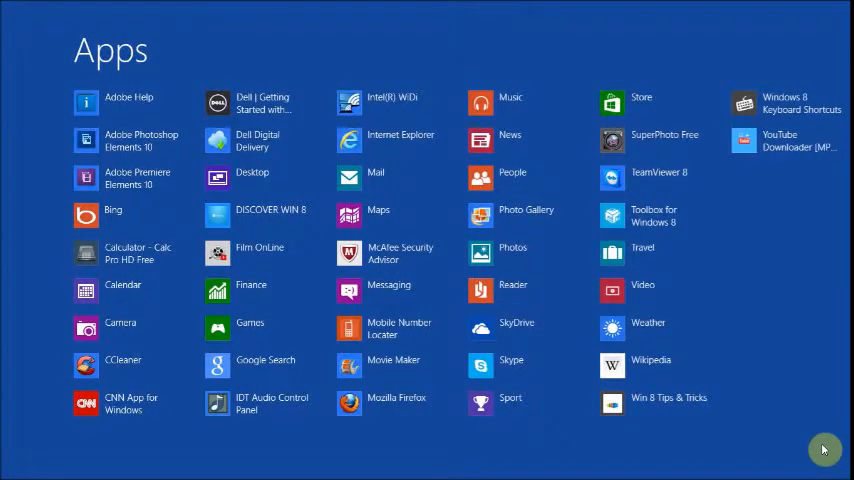
scroll("right", 3)
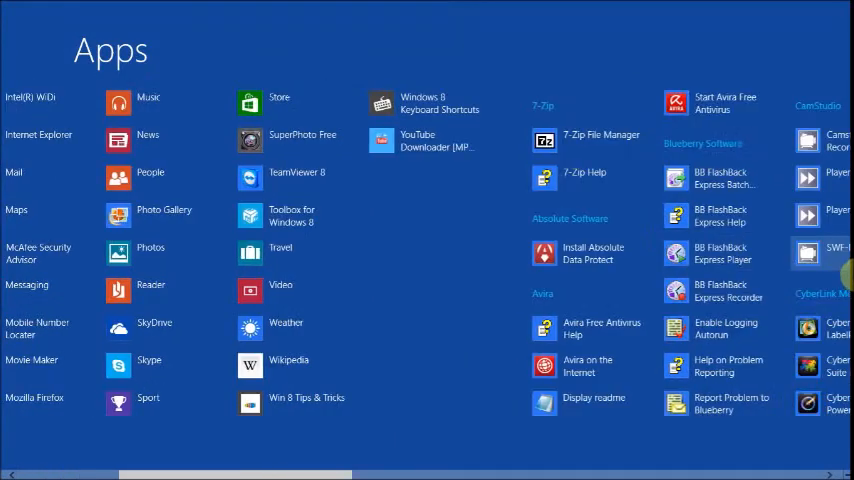
scroll("left", 3)
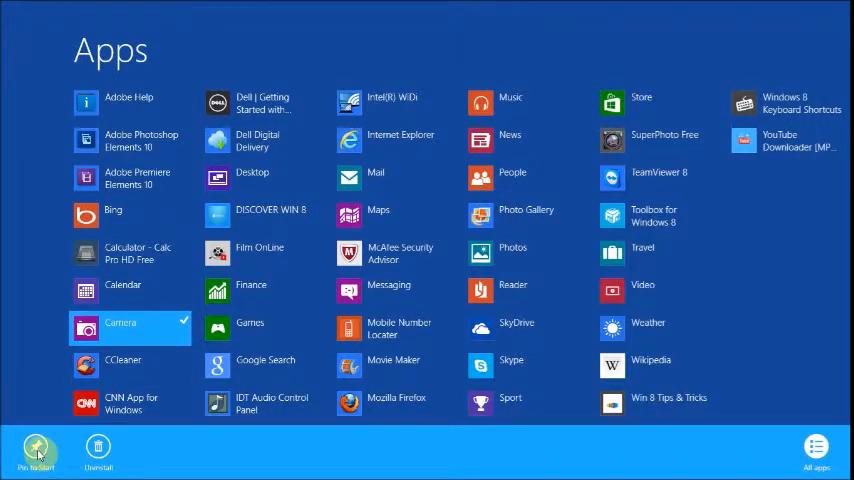
left_click(38, 446)
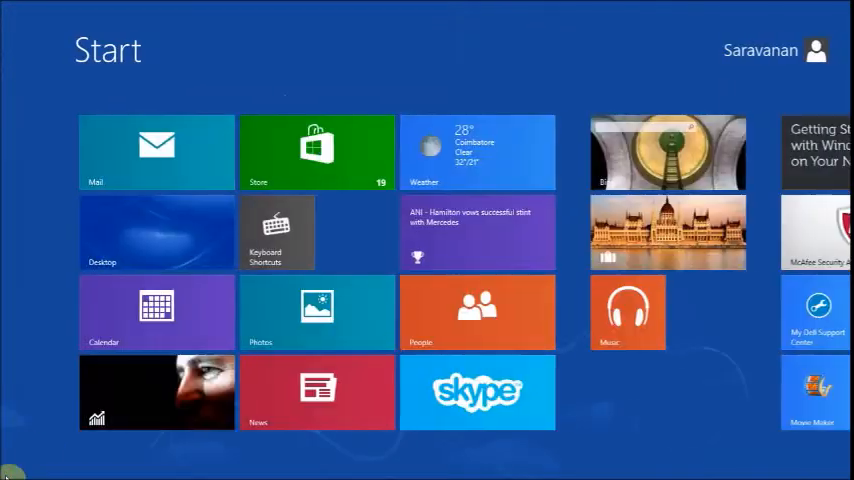
Step: Scroll across the rearranged Start screen tiles to review the layout
scroll("right", 3)
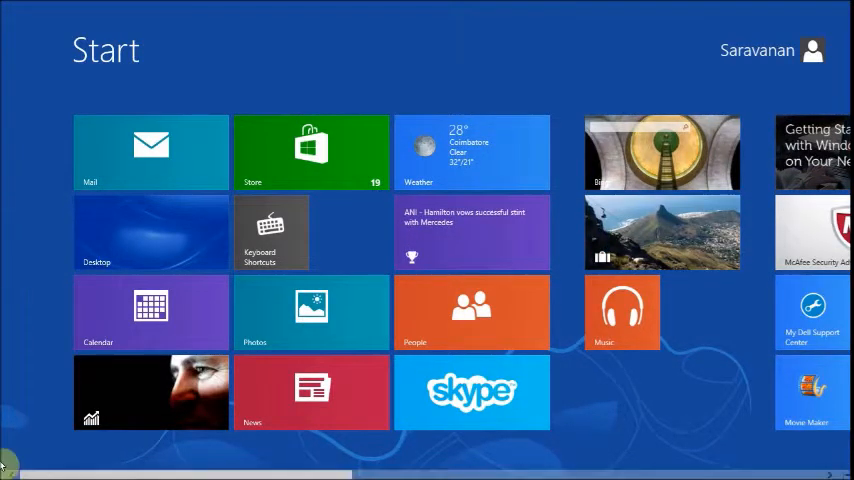
mouse_move(162, 322)
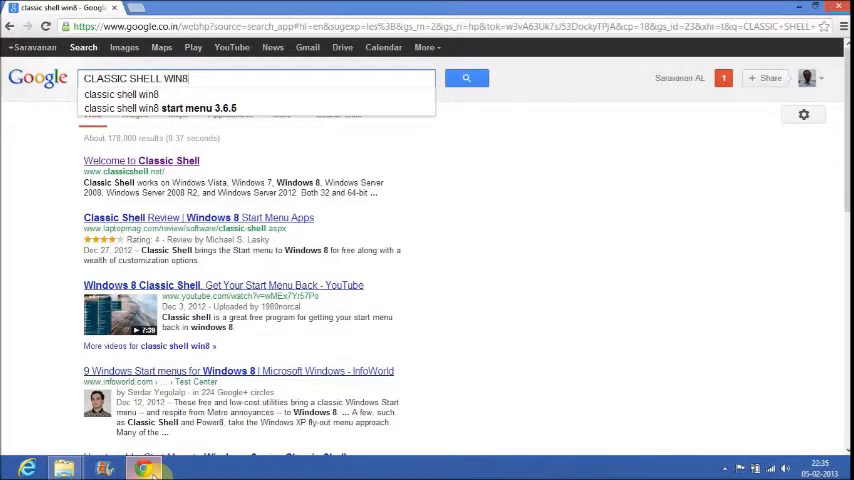
mouse_move(248, 344)
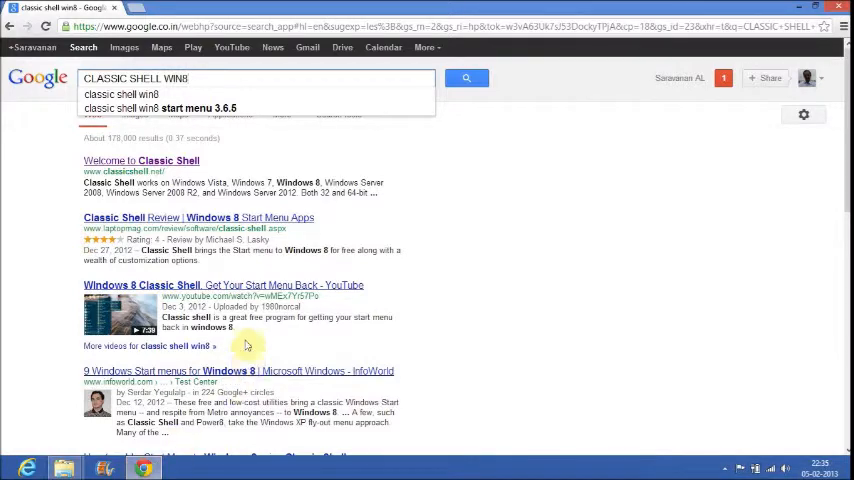
Step: Go to the 'Welcome to Classic Shell' homepage from the Google results
left_click(156, 160)
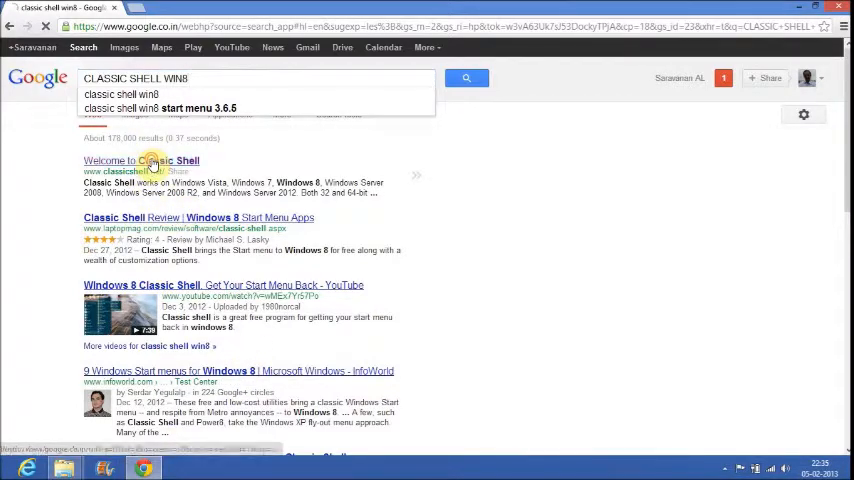
left_click(146, 160)
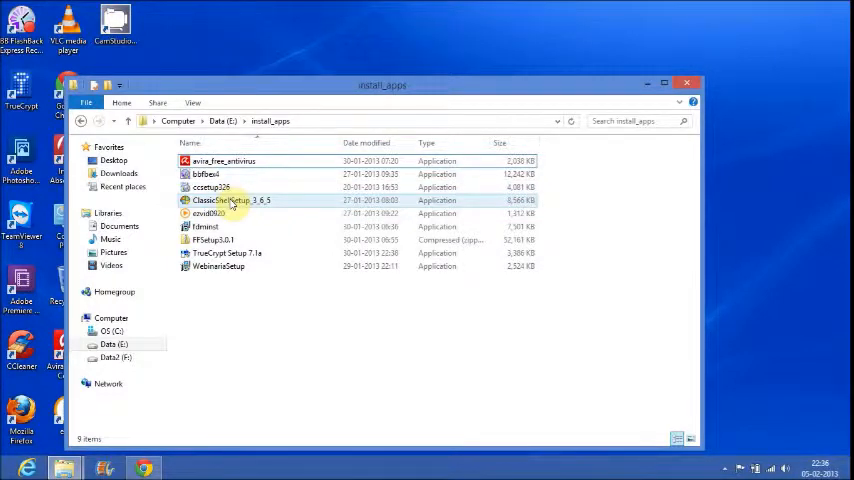
Step: Run ClassicShellSetup from the install_apps folder, accept the licence and default features, install and finish
double_click(224, 200)
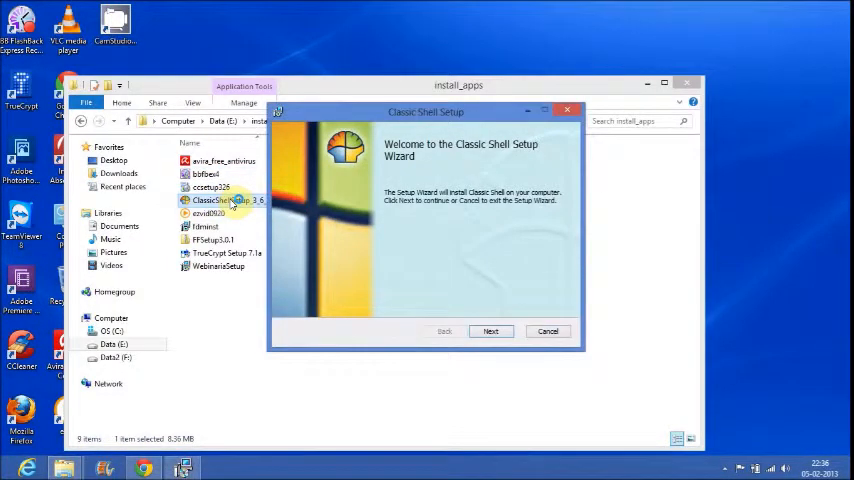
left_click(492, 332)
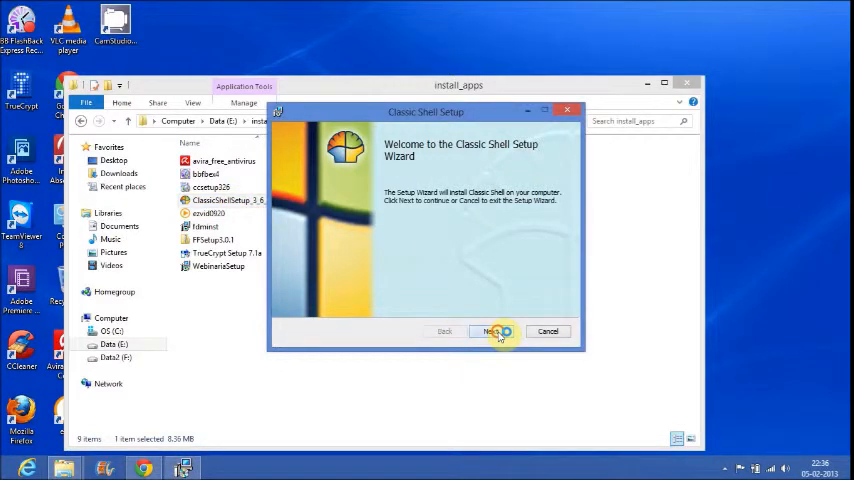
left_click(494, 332)
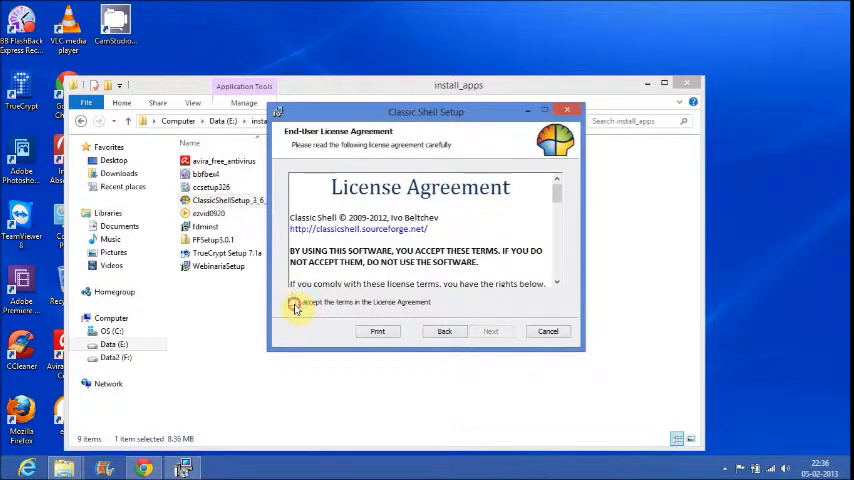
left_click(492, 332)
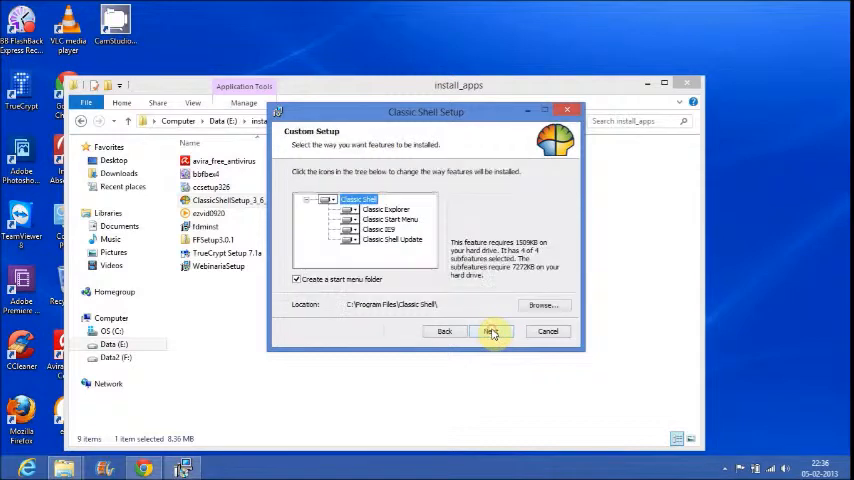
left_click(492, 332)
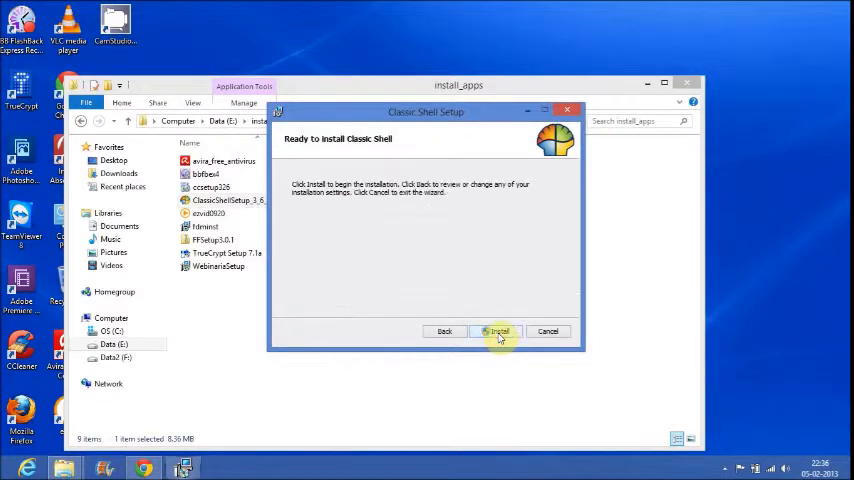
left_click(496, 332)
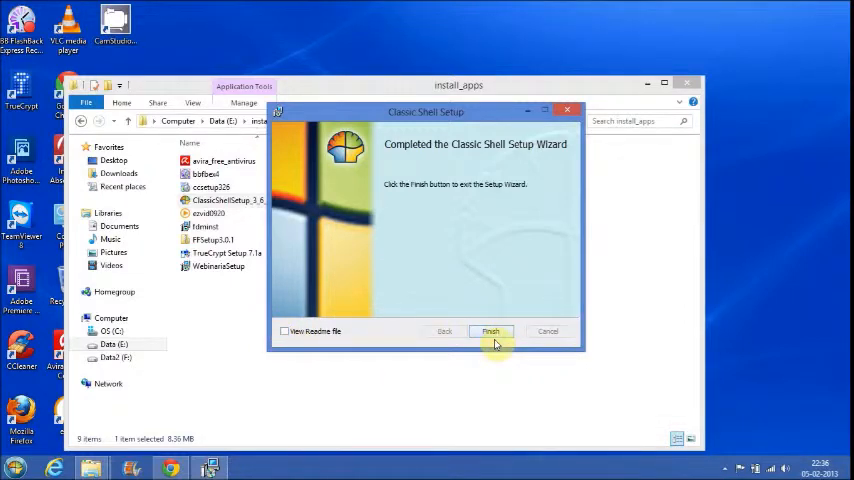
left_click(490, 332)
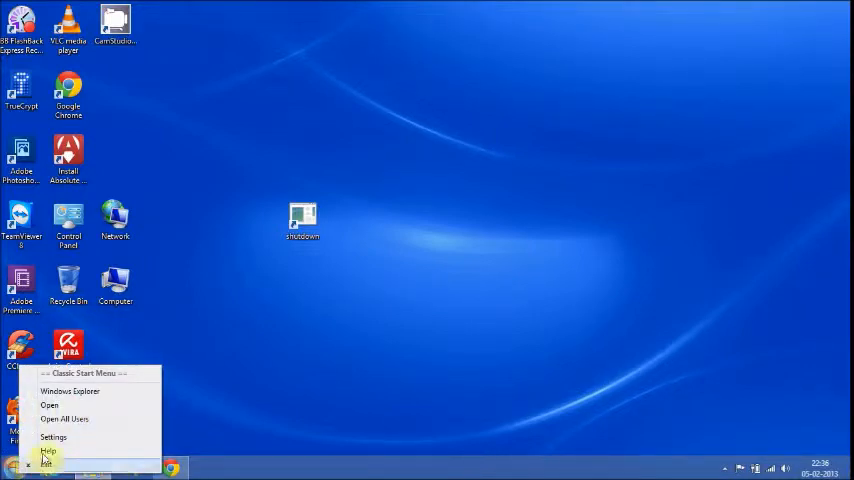
Step: Choose a Start Menu Style, confirm resetting the menu items, and enable All Settings
left_click(52, 436)
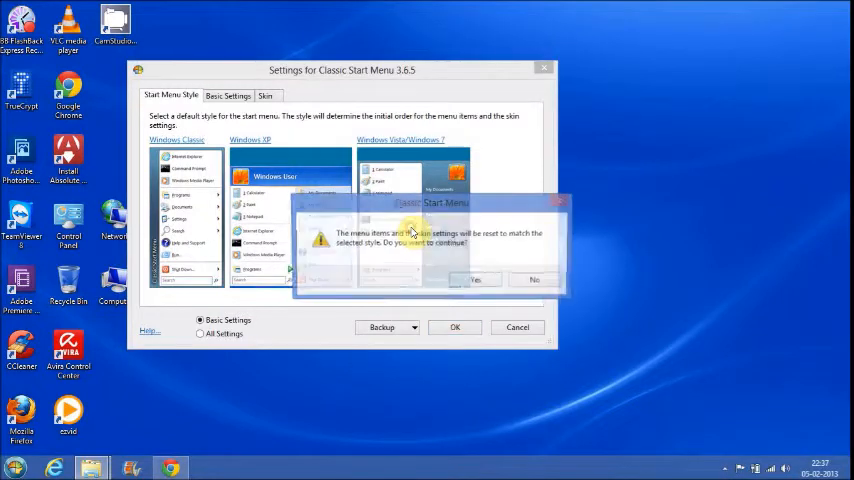
left_click(474, 280)
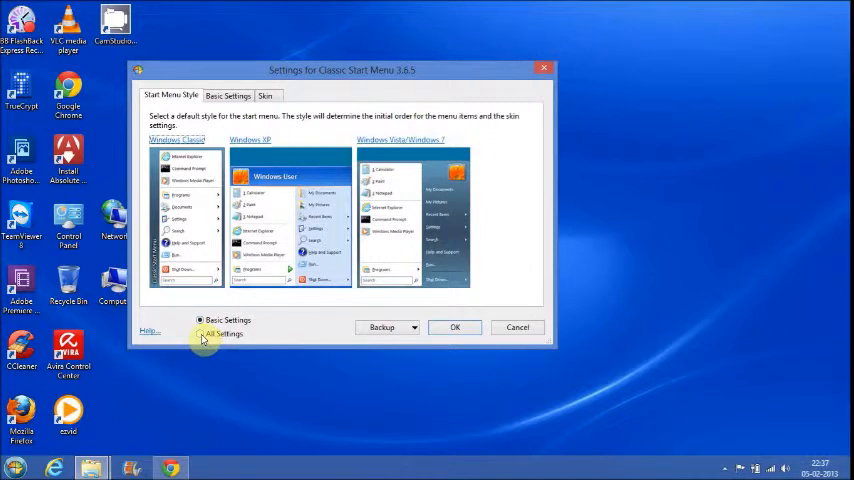
left_click(200, 332)
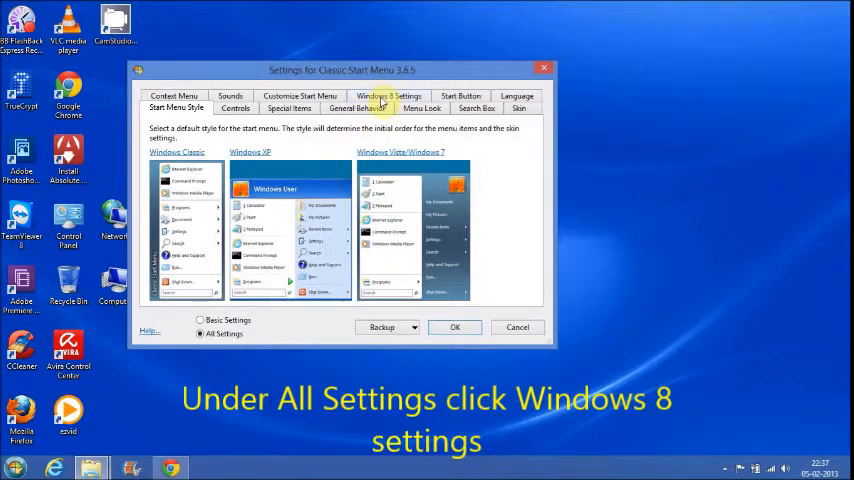
Step: Review Skip Metro screen and active corners under Windows 8 Settings, then save with OK
left_click(388, 96)
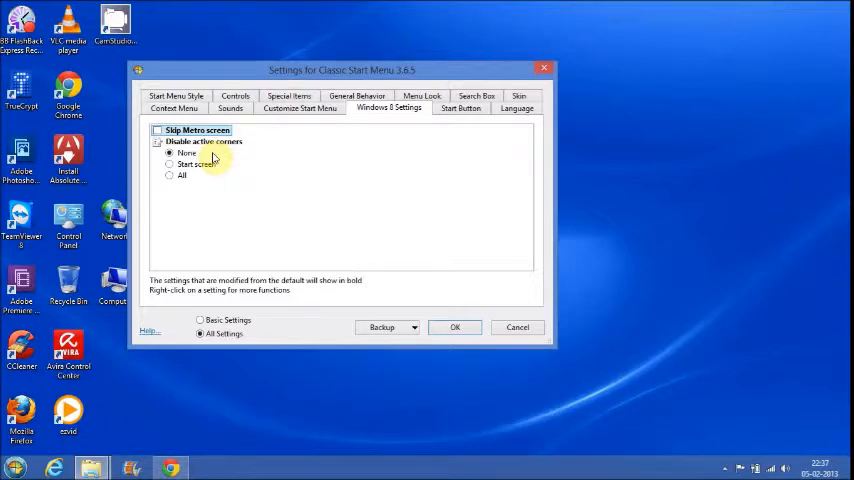
mouse_move(456, 328)
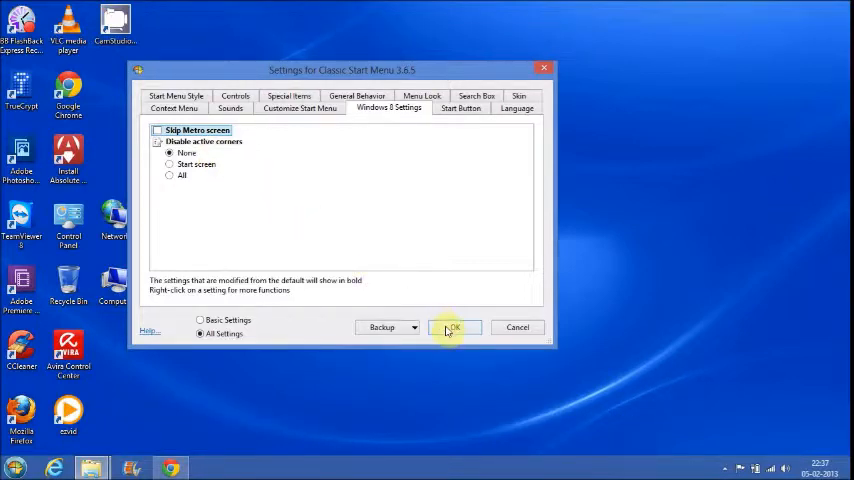
left_click(454, 328)
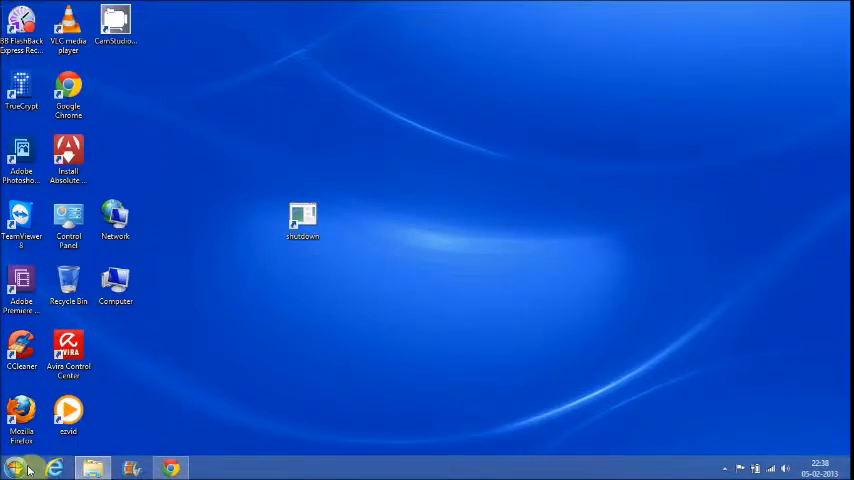
Step: Launch the classic Start menu from the taskbar Start button and pick an item from it
left_click(16, 464)
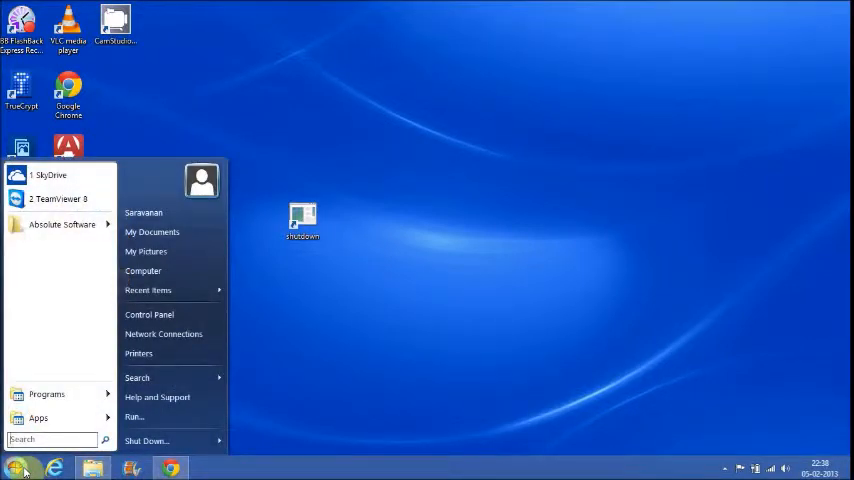
left_click(44, 416)
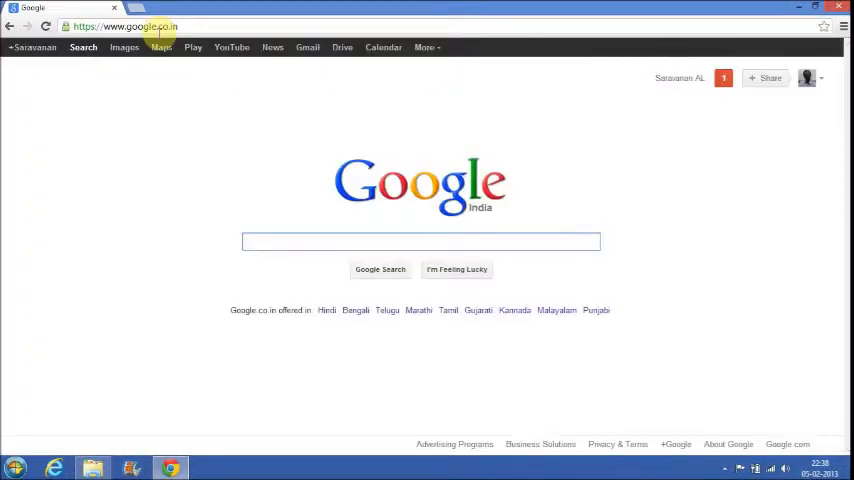
Step: Search Google for 'pokki win8' and go to the 'Windows 8 Start Menu | Pokki' result
type("pokki win8")
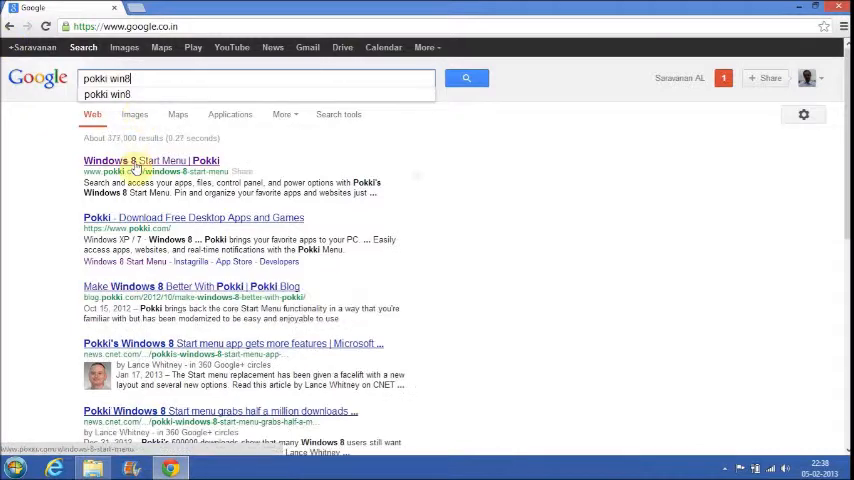
left_click(150, 160)
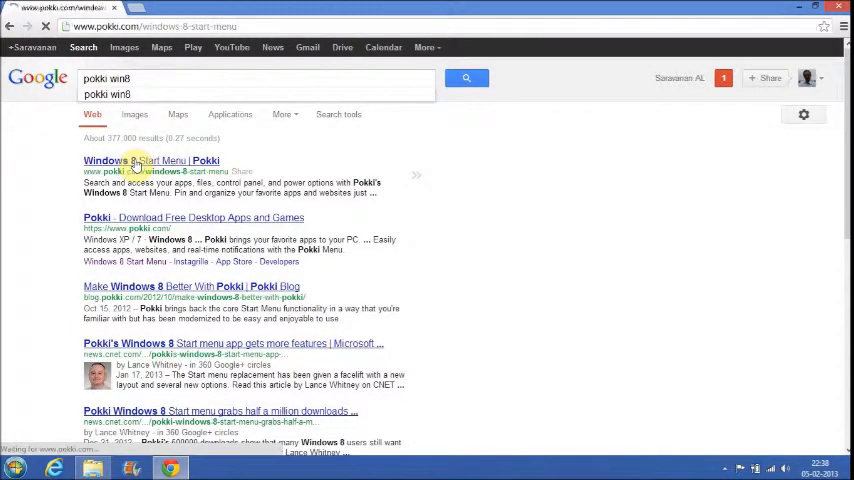
left_click(148, 160)
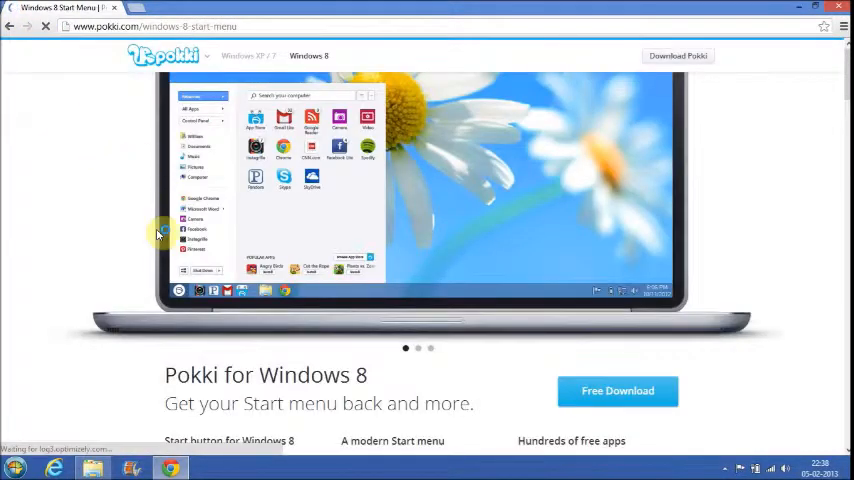
mouse_move(164, 318)
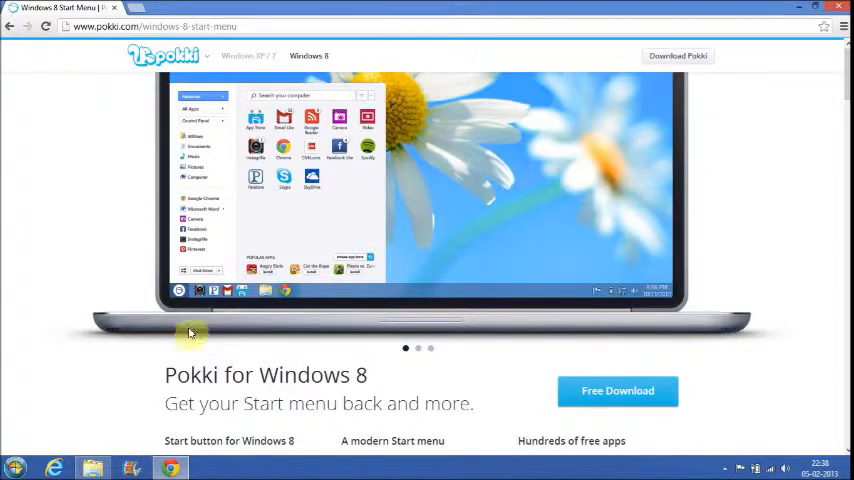
mouse_move(820, 138)
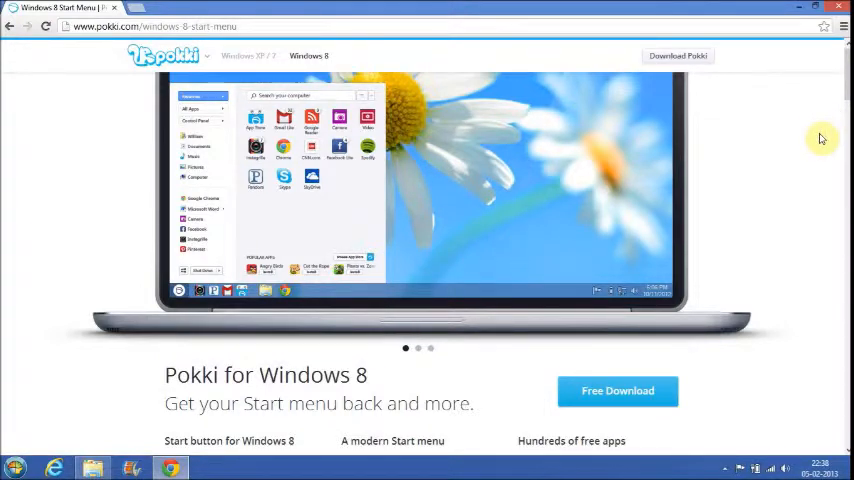